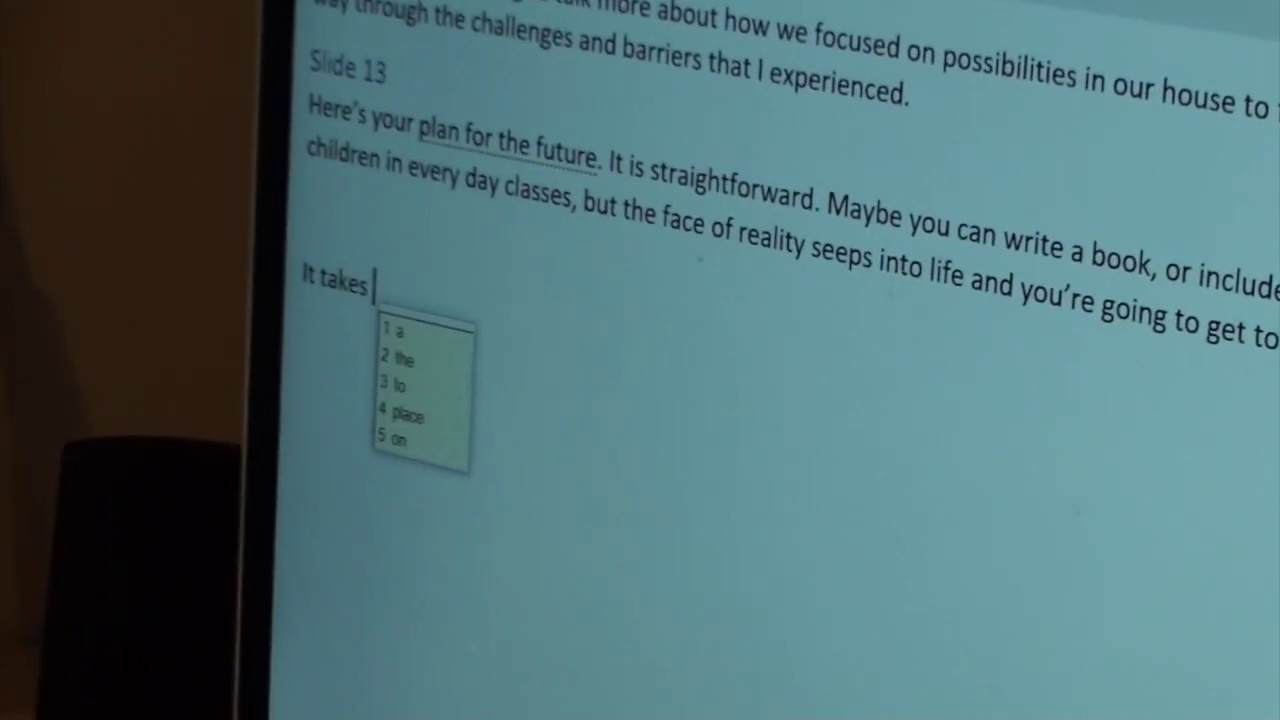
pyautogui.write('90')
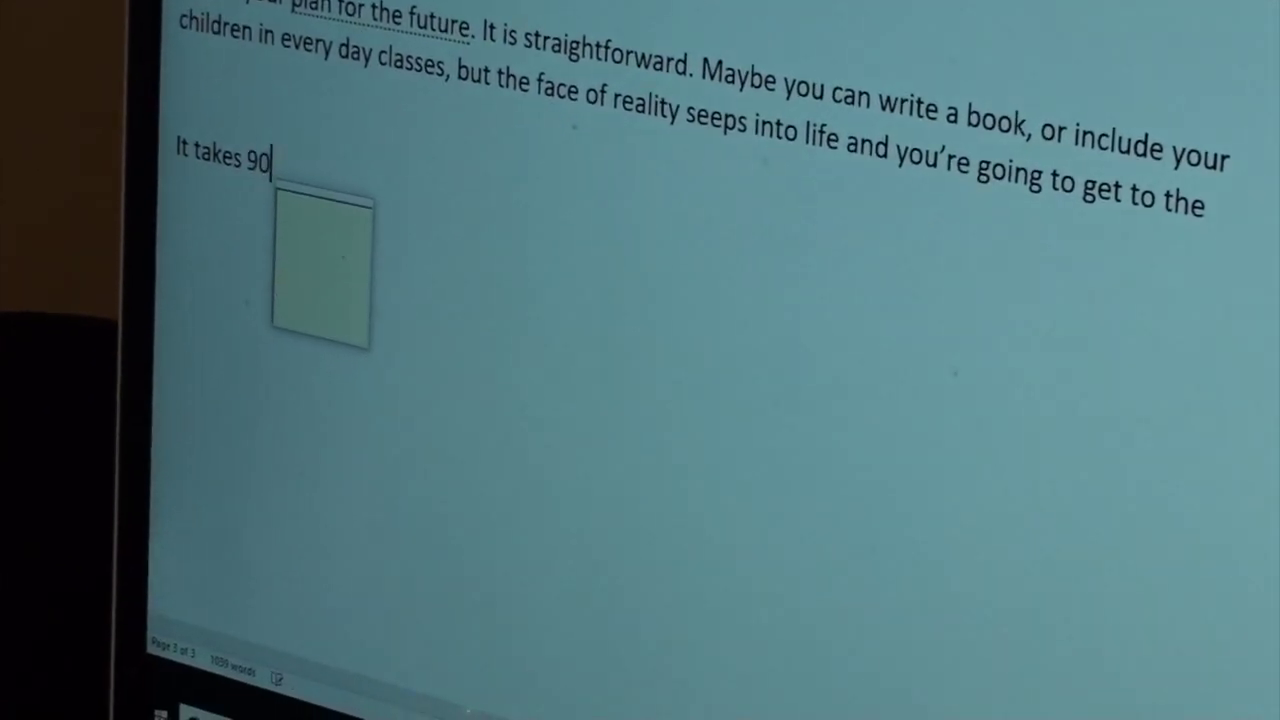